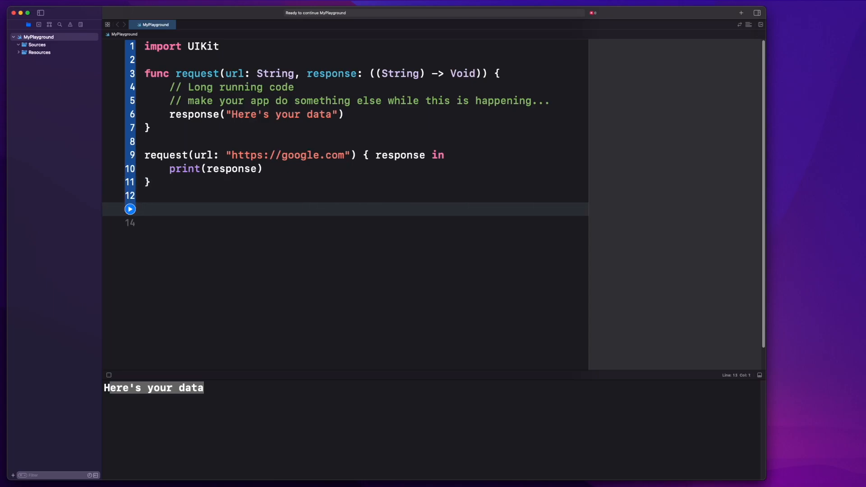
pyautogui.write('request(url: String, response: ((String) -> Void')
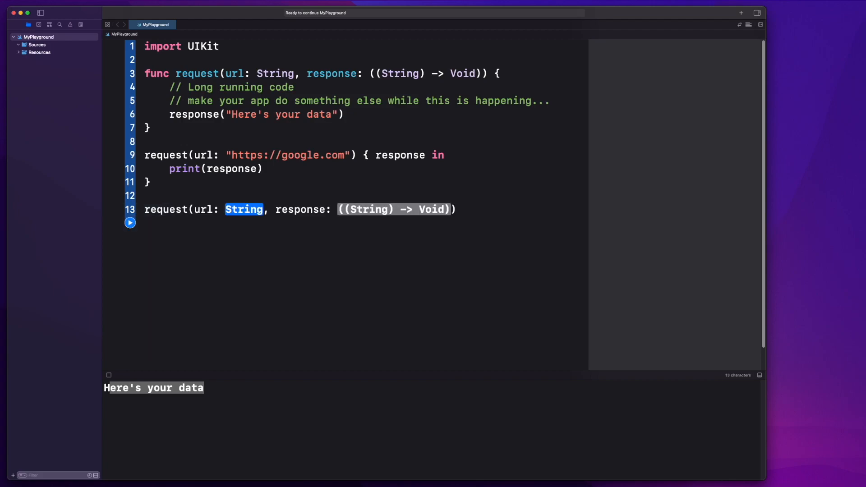
pyautogui.write('"h"')
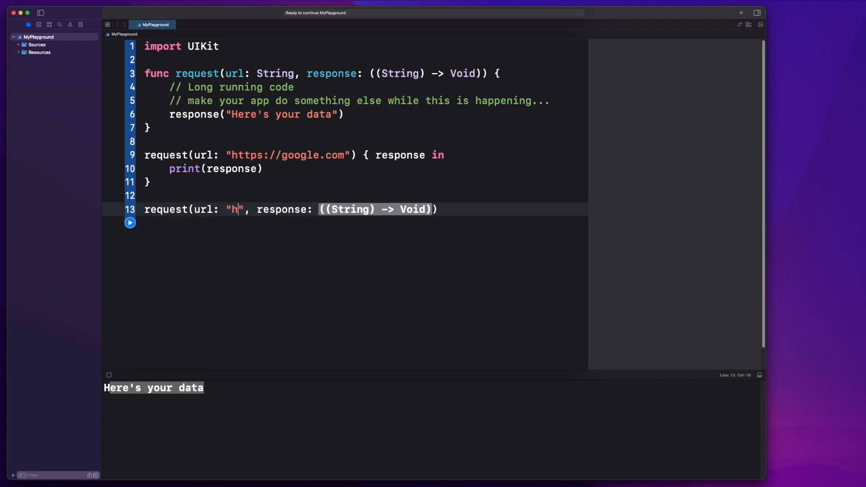
pyautogui.write('ttps://apple.com')
pyautogui.write('pre')
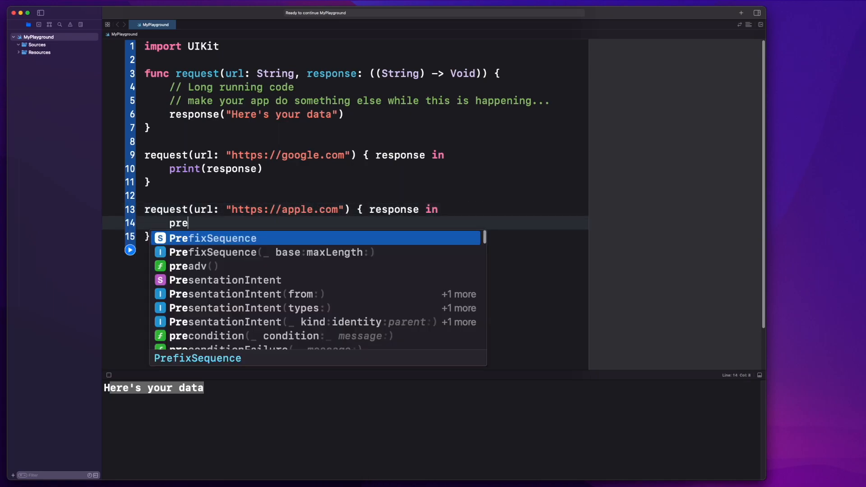
pyautogui.write('print(r')
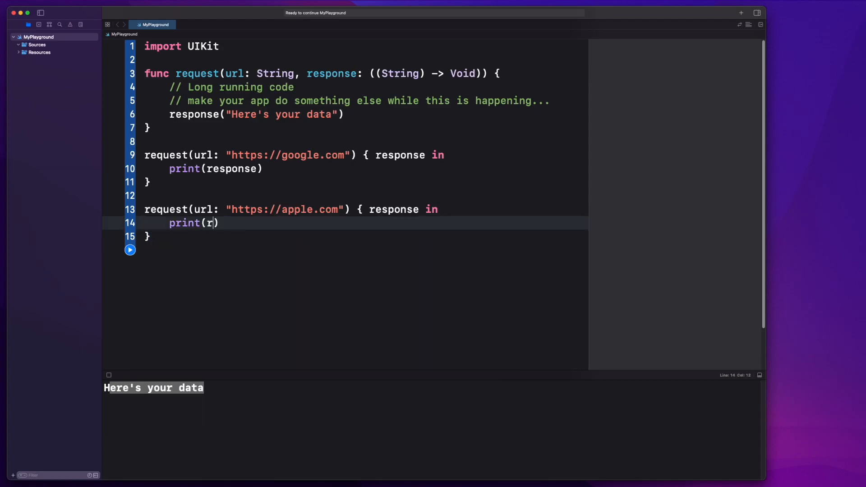
pyautogui.write('esponse')
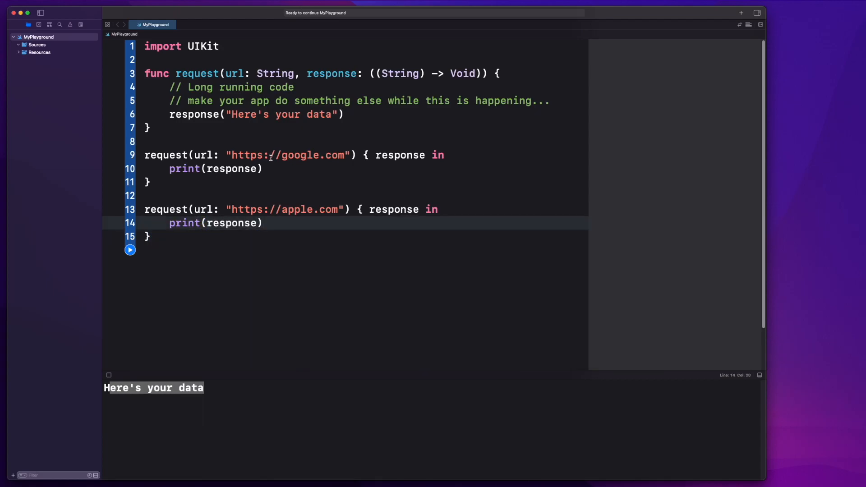
pyautogui.click(293, 209)
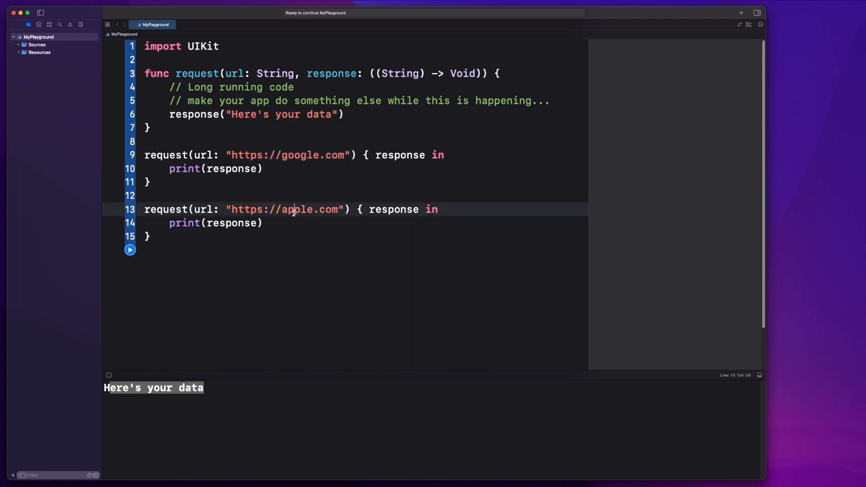
pyautogui.click(330, 222)
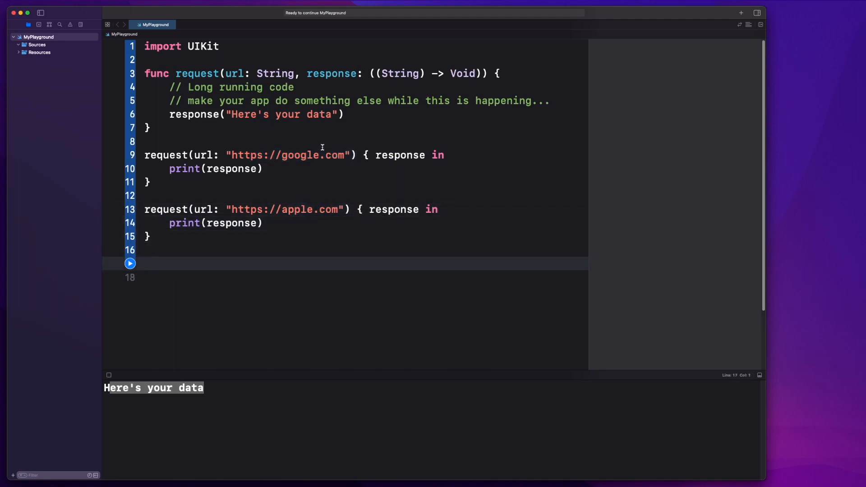
# Step: Declare func requestToGoogle() -> String on empty line 17
pyautogui.click(262, 168)
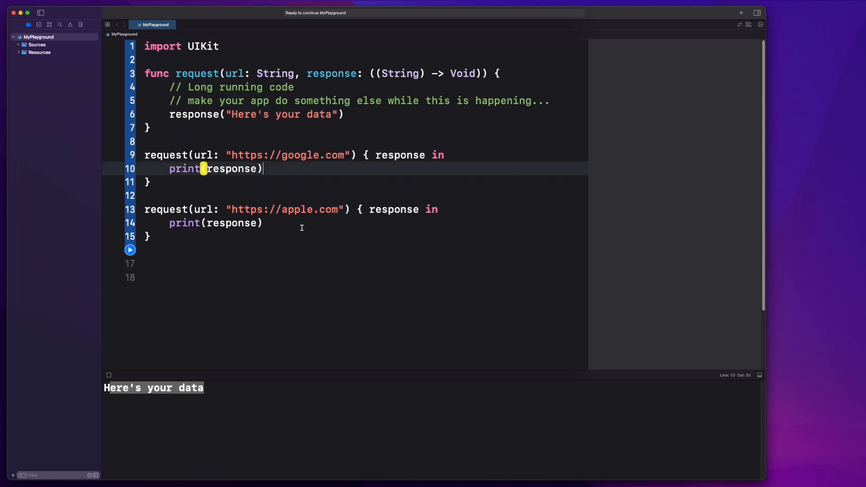
pyautogui.rightClick(241, 86)
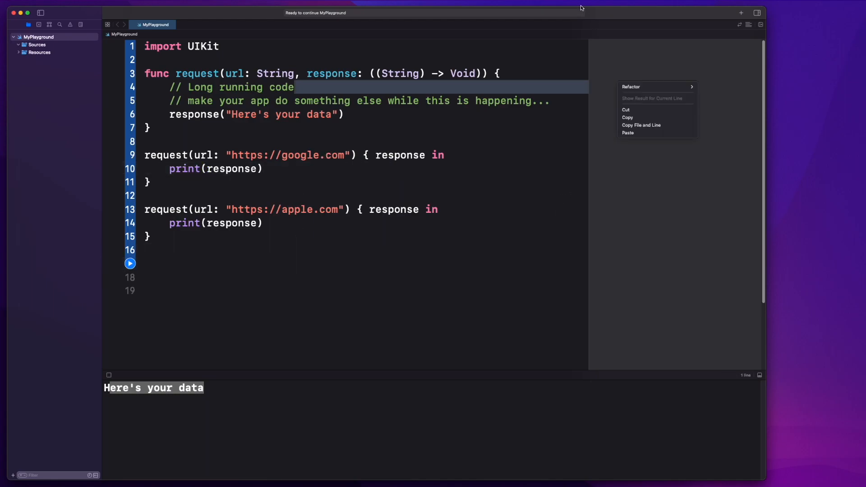
pyautogui.click(234, 263)
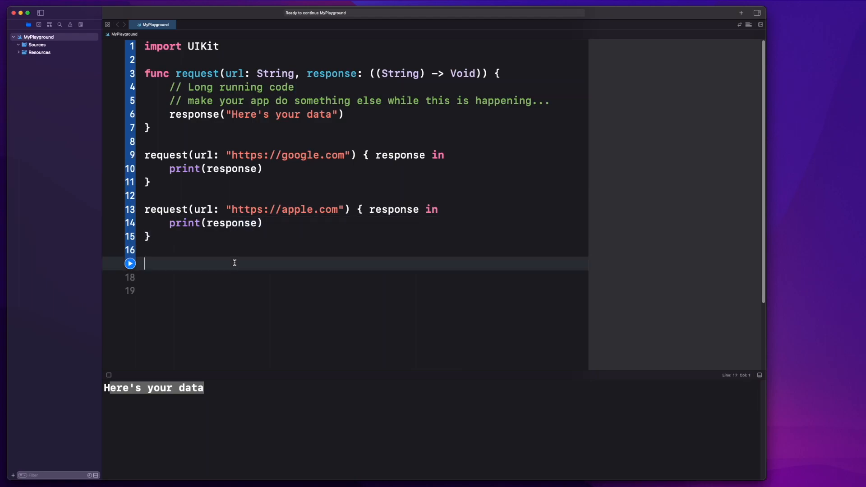
pyautogui.write('func request')
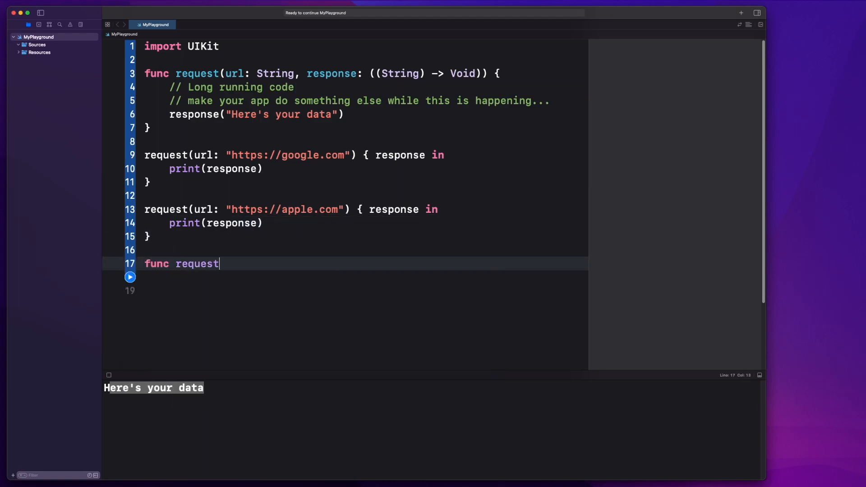
pyautogui.write('To')
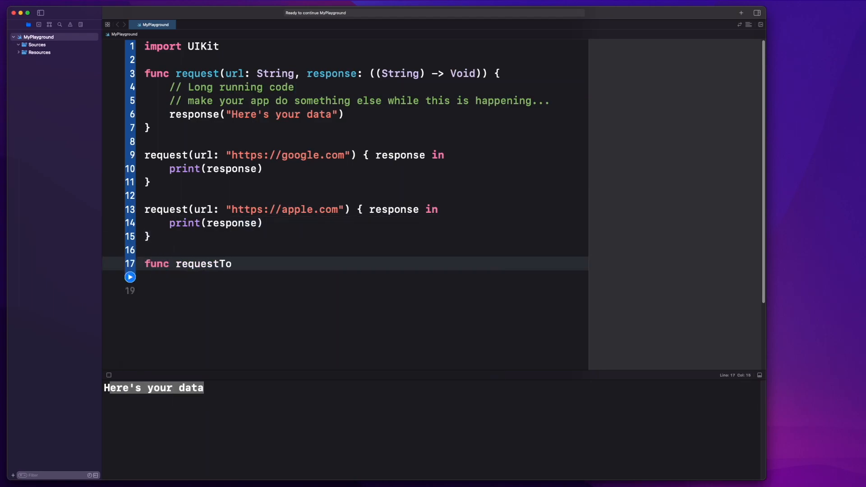
pyautogui.write('Google() -> String {')
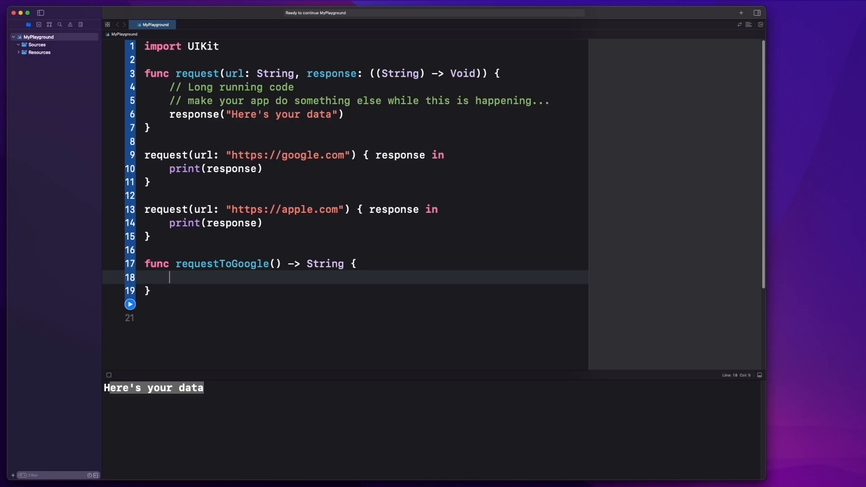
pyautogui.write('et')
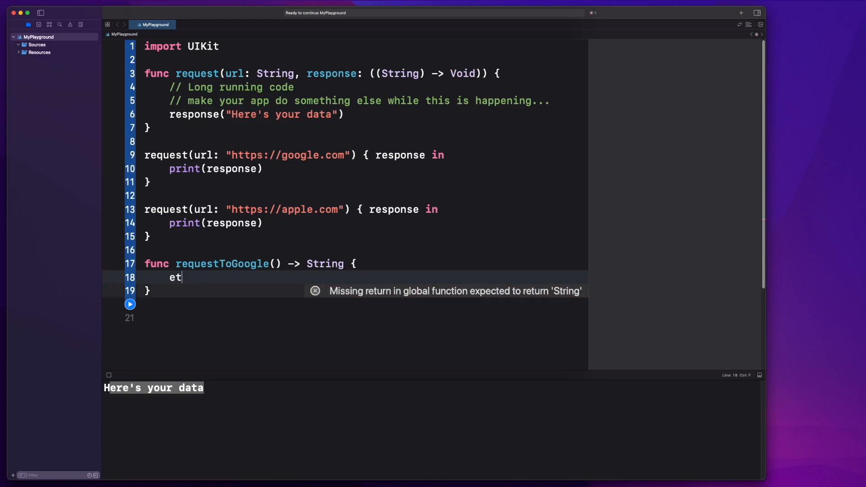
pyautogui.write('let u')
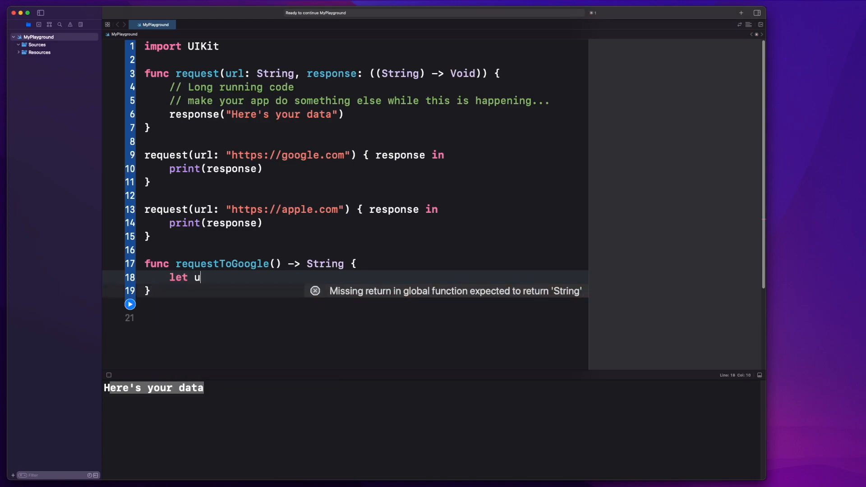
pyautogui.write('rl = "h')
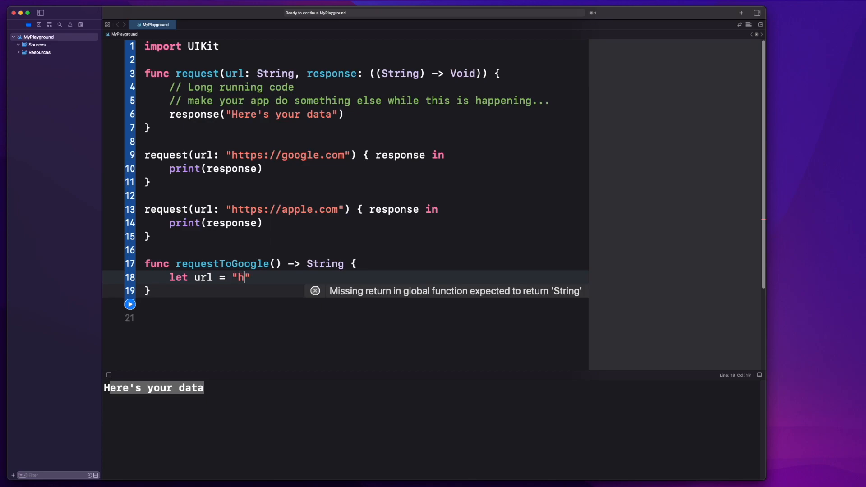
pyautogui.write('ttps://google.com')
pyautogui.write('return')
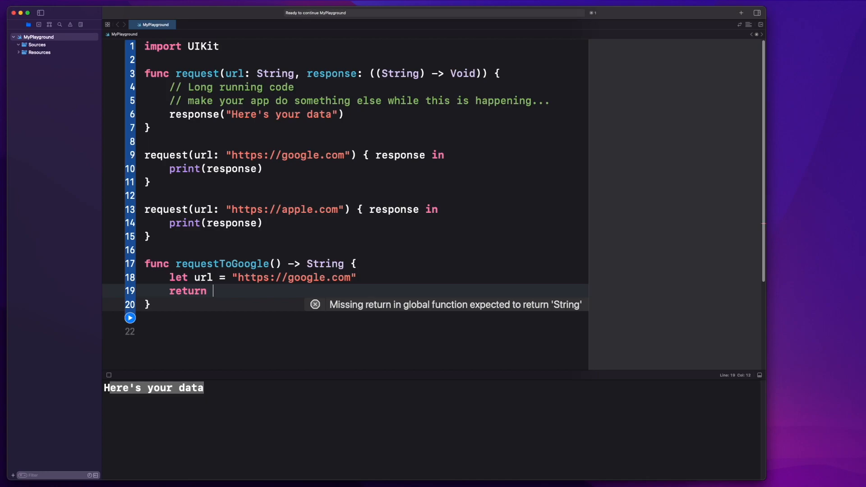
pyautogui.write('"response"')
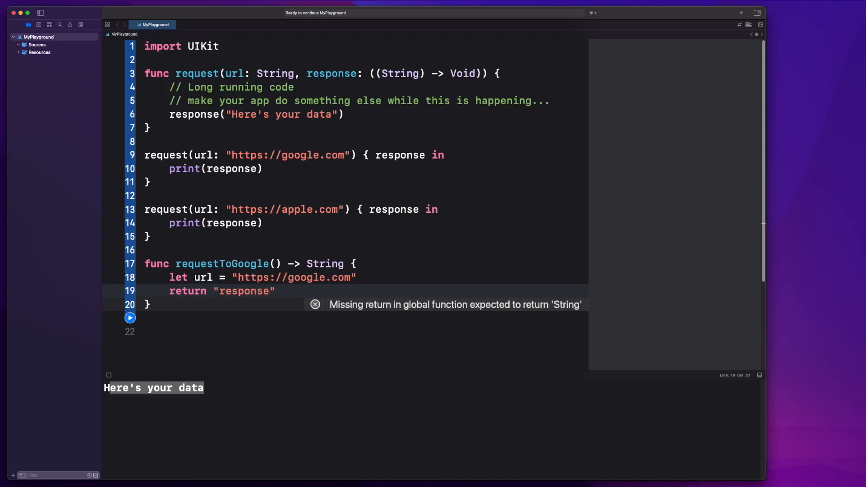
pyautogui.click(231, 101)
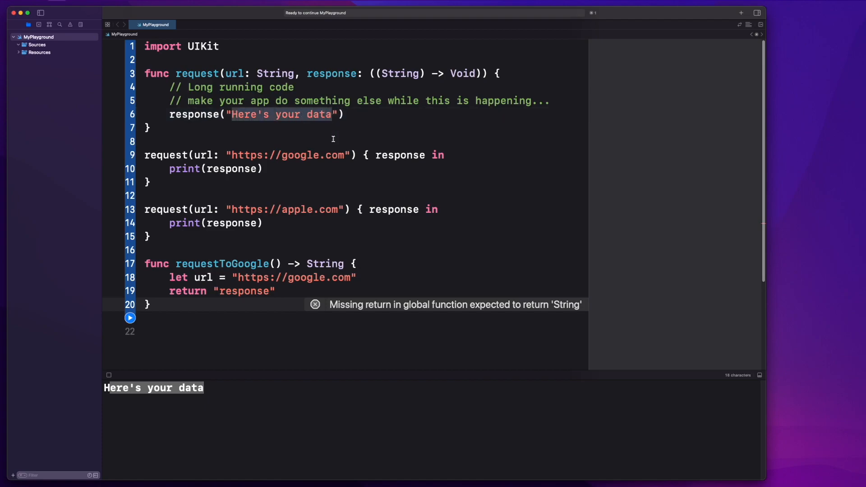
pyautogui.press('Return')
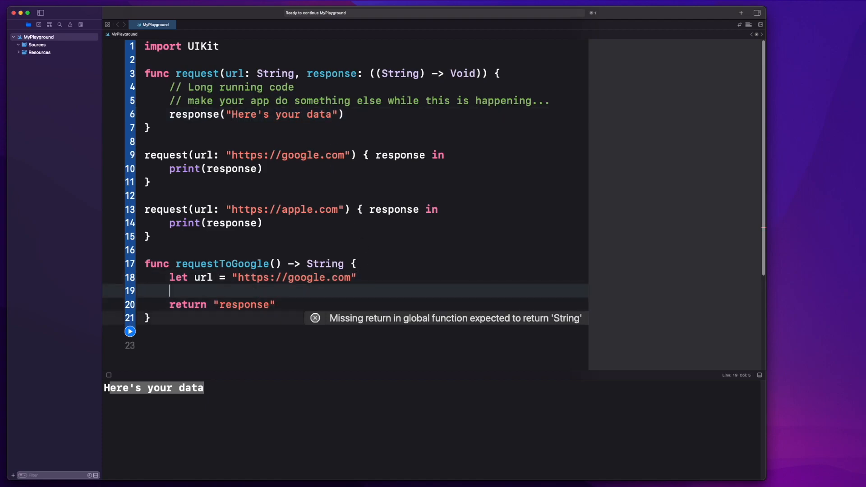
pyautogui.write('// get data')
pyautogui.click(366, 304)
pyautogui.write("Here's your data")
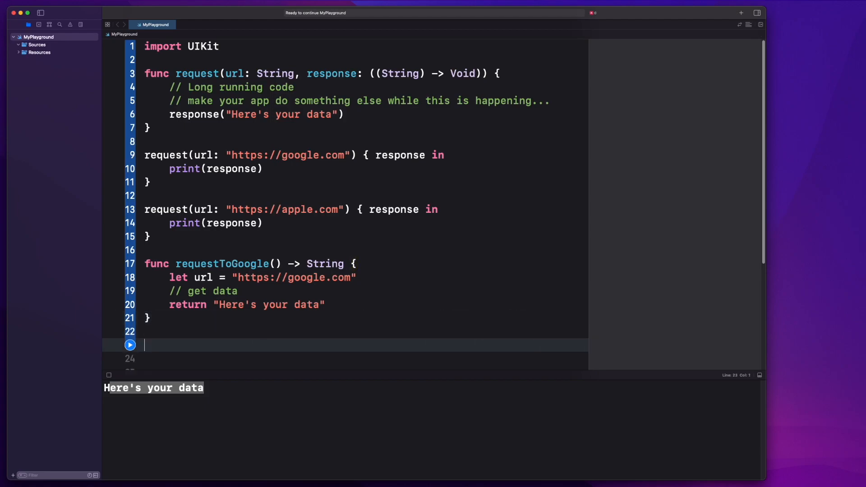
pyautogui.write('func request')
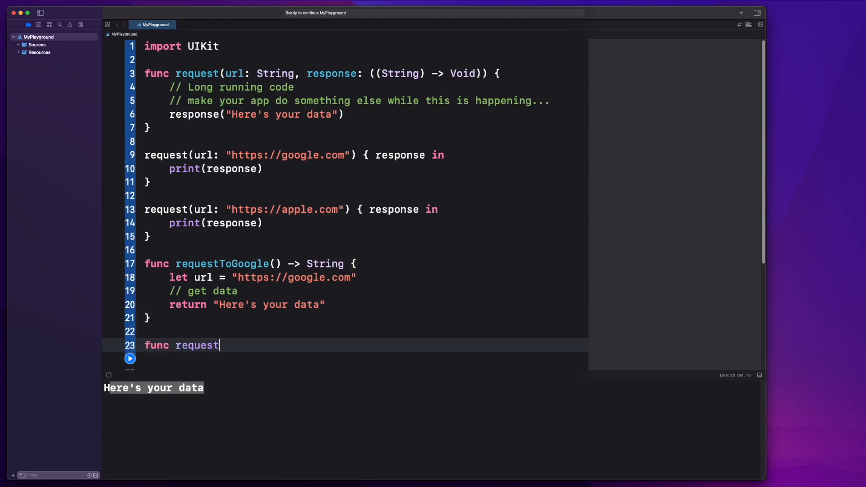
pyautogui.write('ToApple() -> String {')
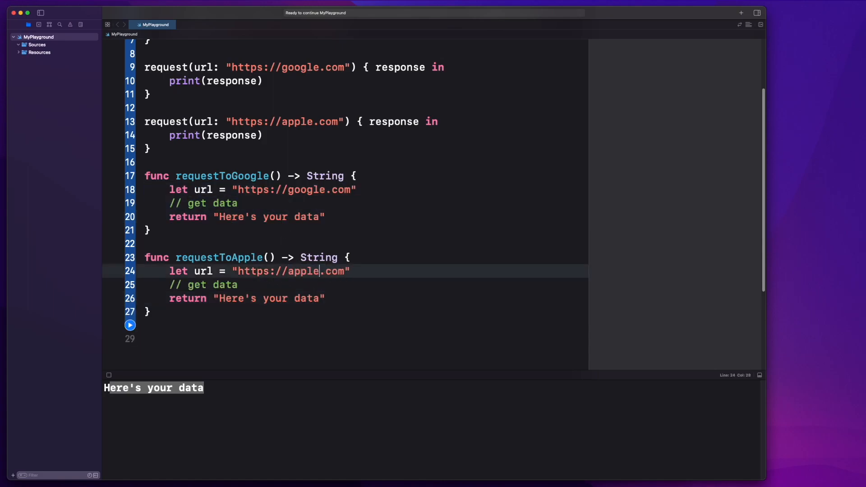
pyautogui.click(328, 285)
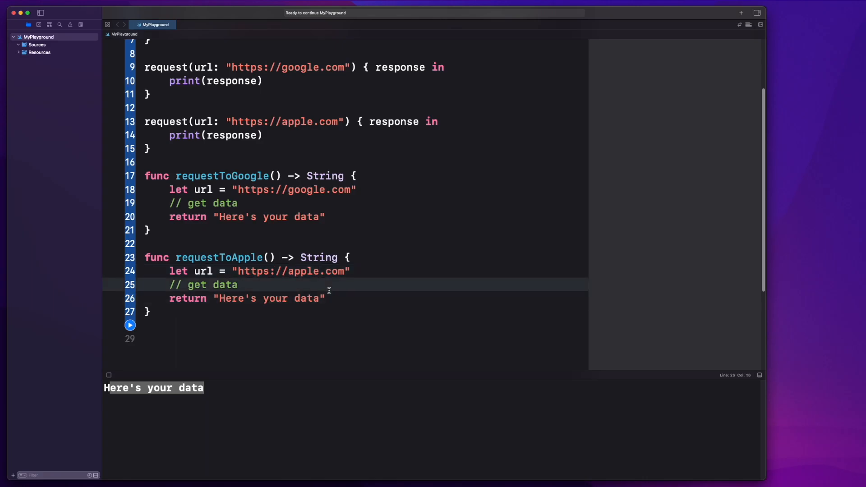
pyautogui.scroll(3)
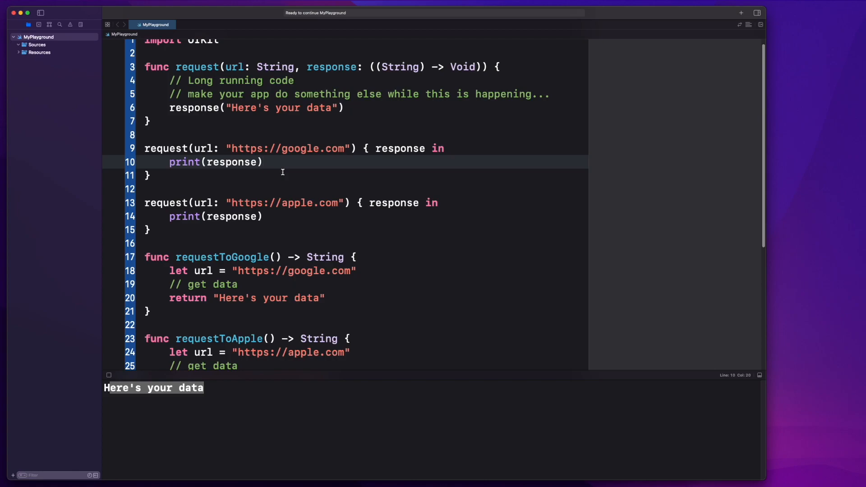
pyautogui.click(325, 134)
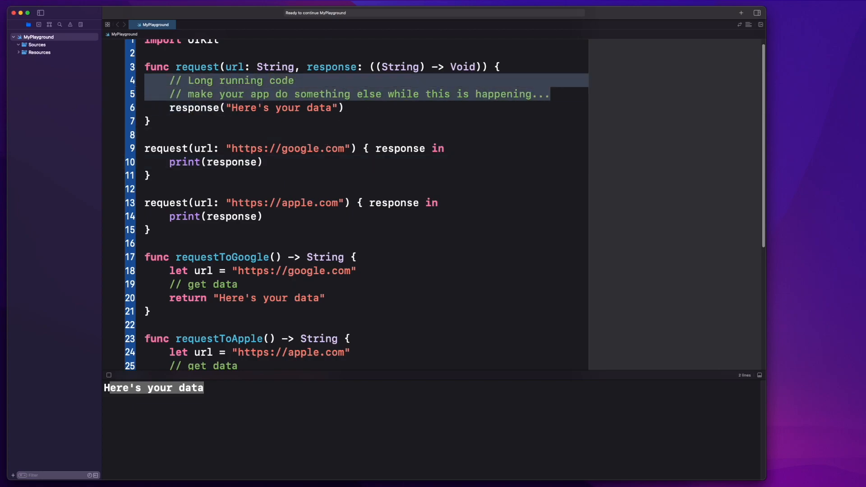
pyautogui.moveTo(139, 82)
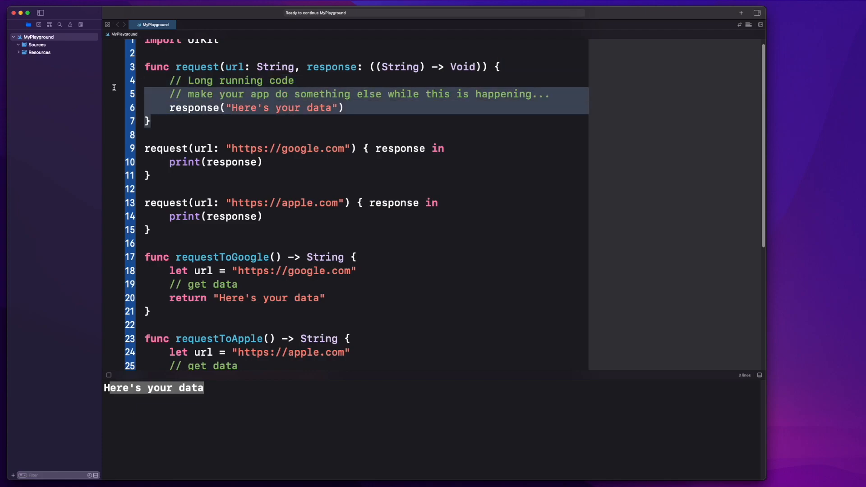
# Step: Remove the requestToGoogle and requestToApple functions below the two calls
pyautogui.click(369, 108)
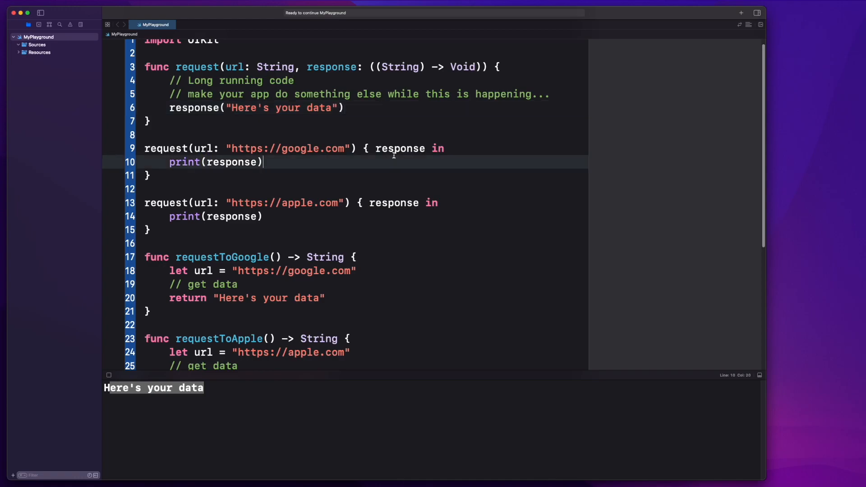
pyautogui.scroll(-3)
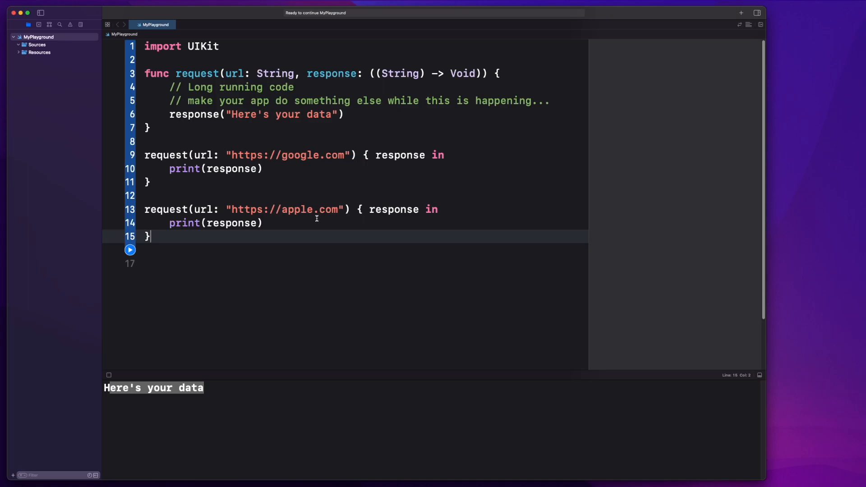
pyautogui.moveTo(303, 233)
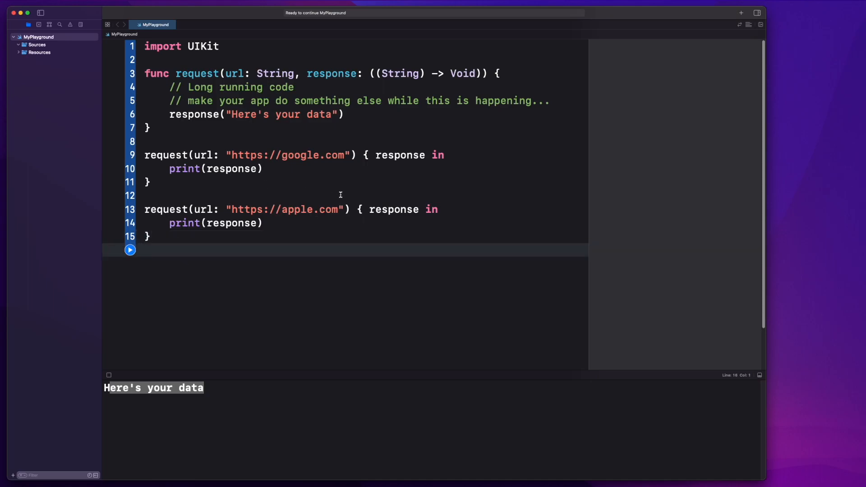
# Step: Add a type: MyJSONType.self argument after the apple.com URL in the second call
pyautogui.doubleClick(393, 209)
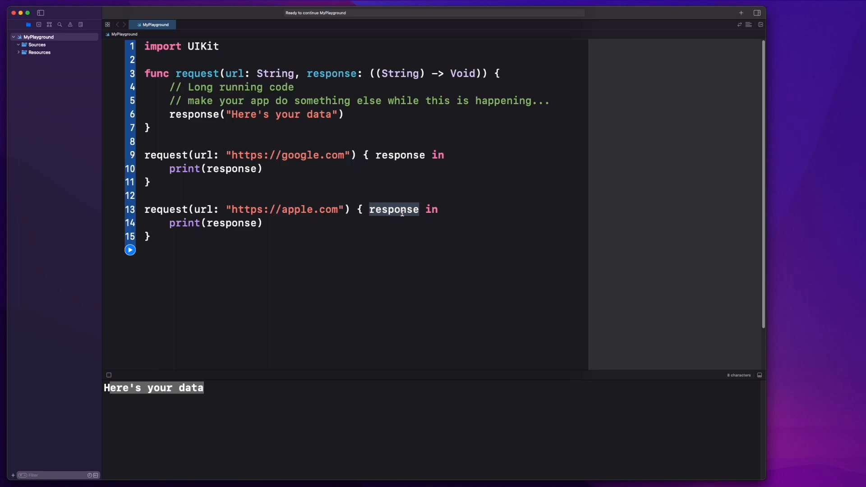
pyautogui.write('.')
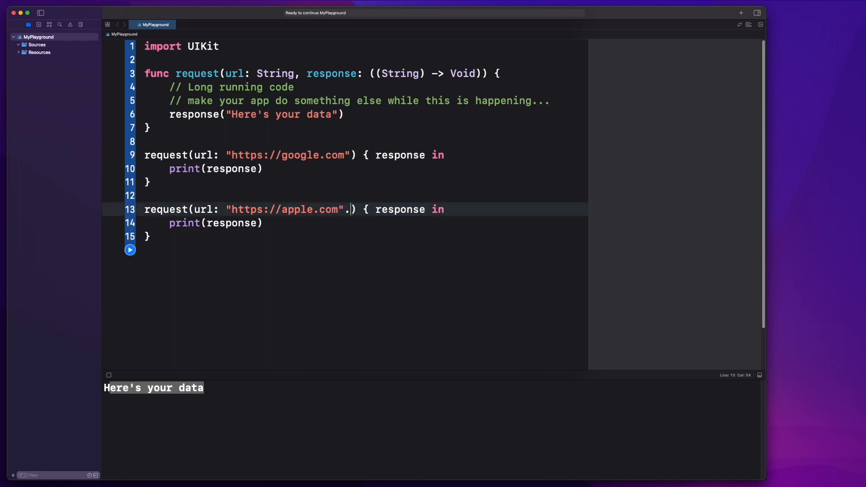
pyautogui.write(',')
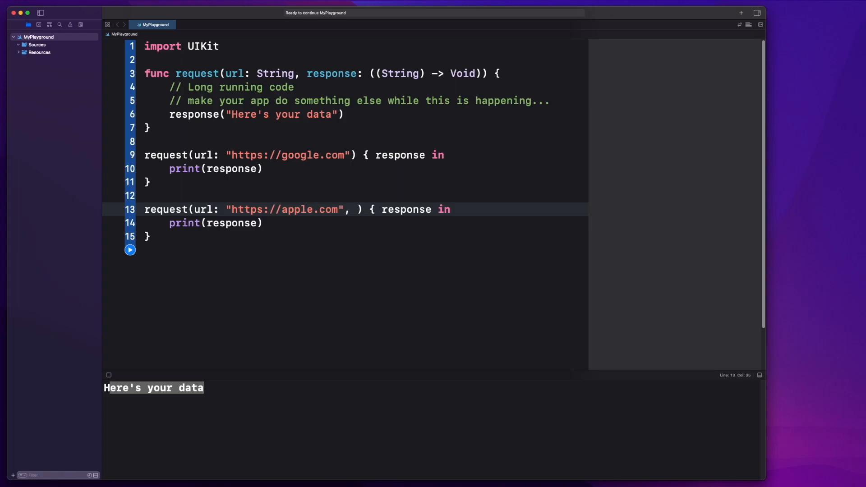
pyautogui.write('type:')
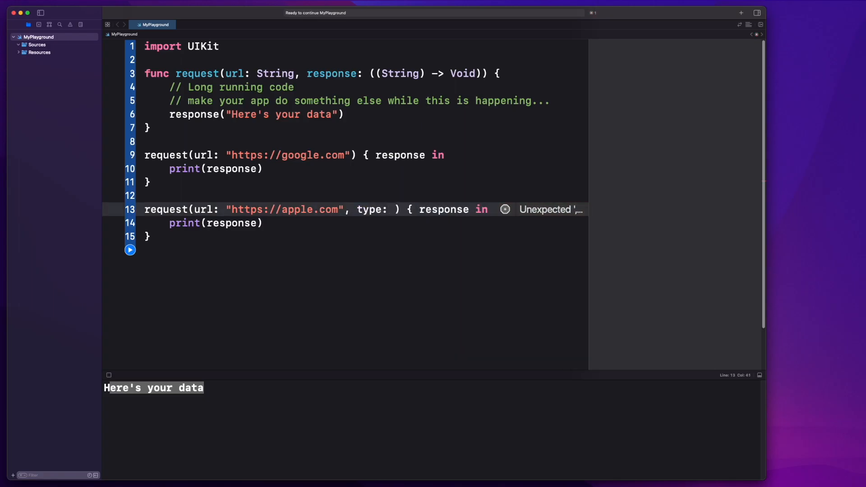
pyautogui.write('MyTy')
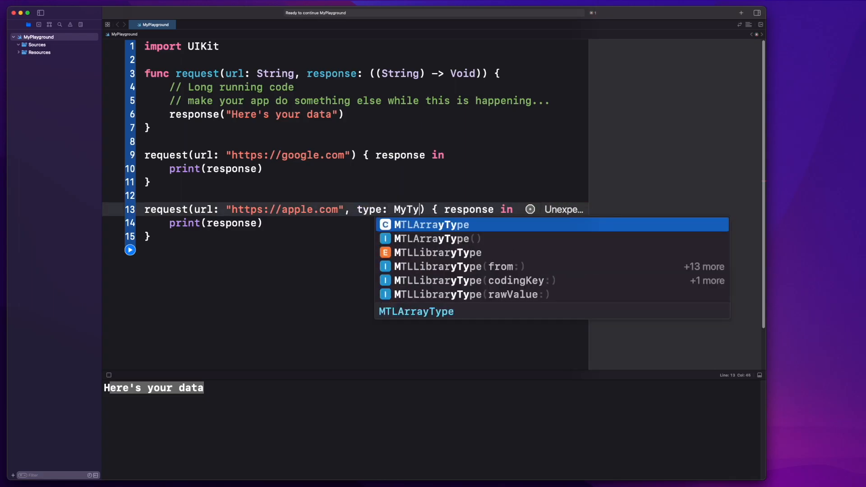
pyautogui.write('JSONType.self')
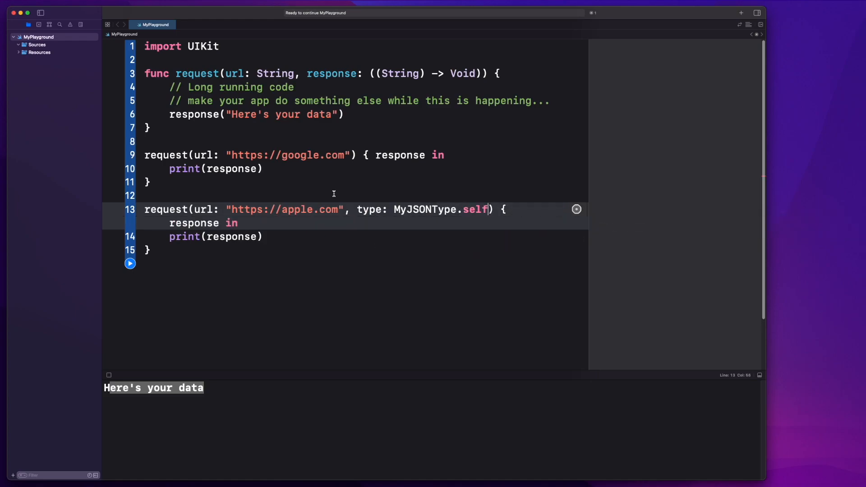
pyautogui.click(150, 249)
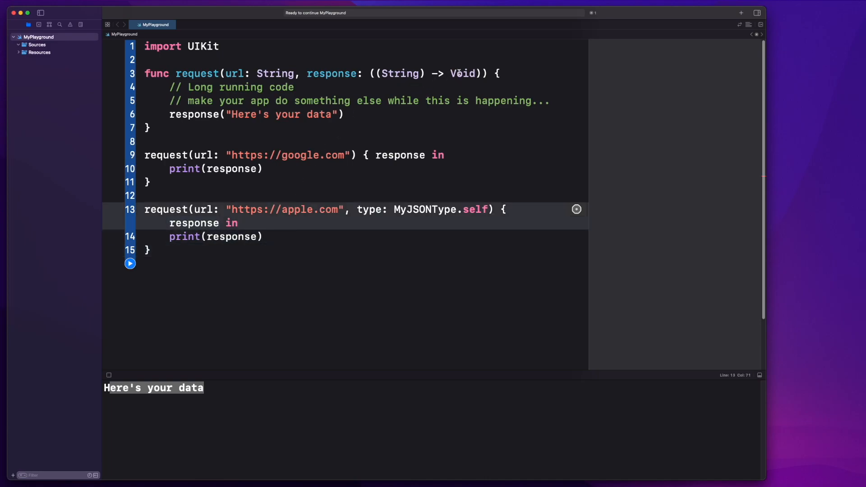
# Step: Change the closure type from String to T and add a type: T.self parameter
pyautogui.doubleClick(399, 73)
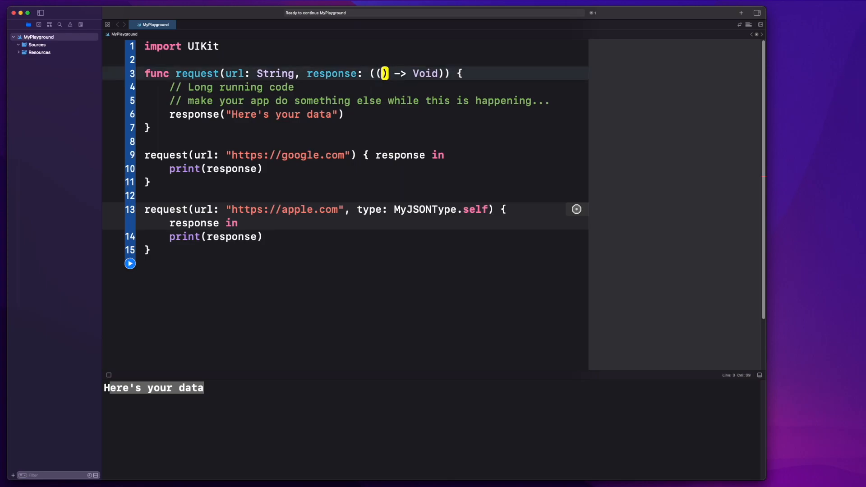
pyautogui.write('T')
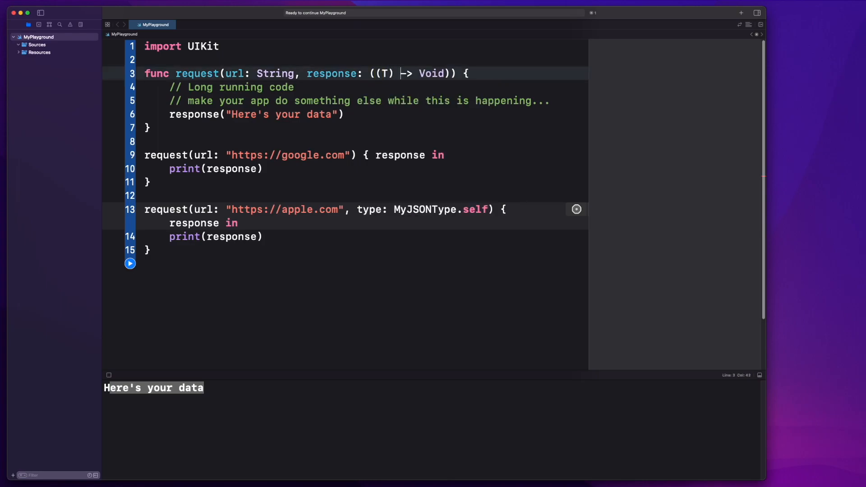
pyautogui.click(437, 210)
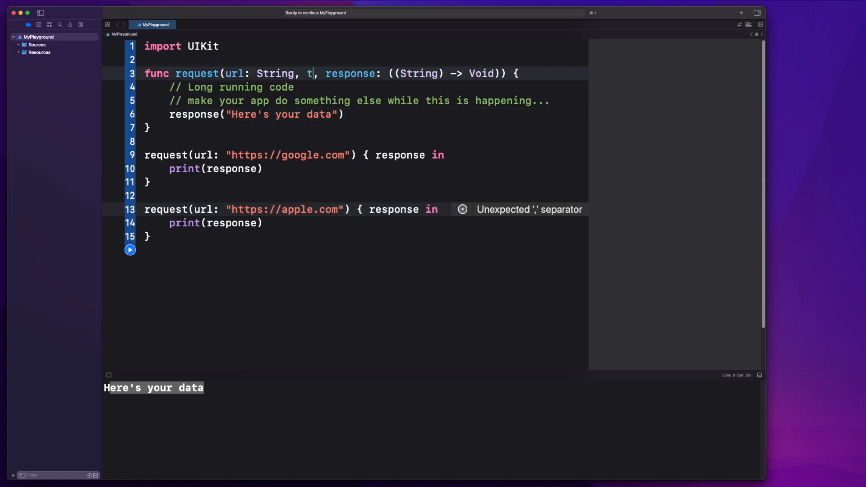
pyautogui.write('ype: T')
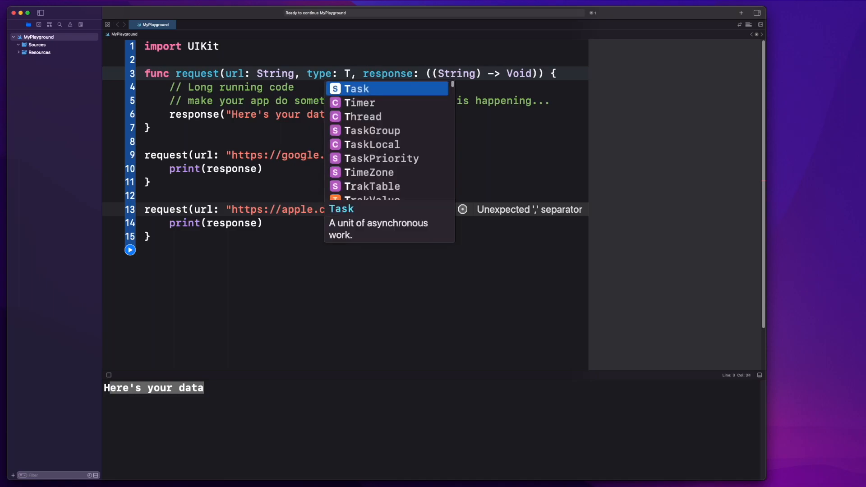
pyautogui.press('Escape')
pyautogui.write('T')
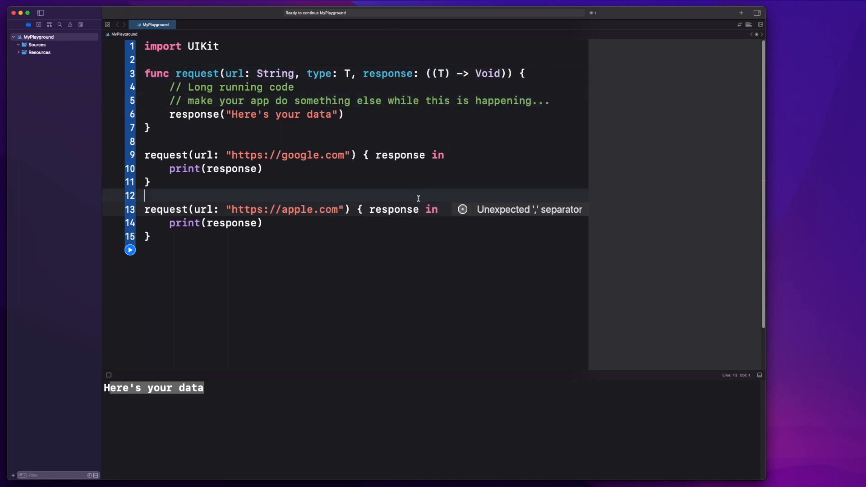
pyautogui.click(351, 74)
pyautogui.write('.self')
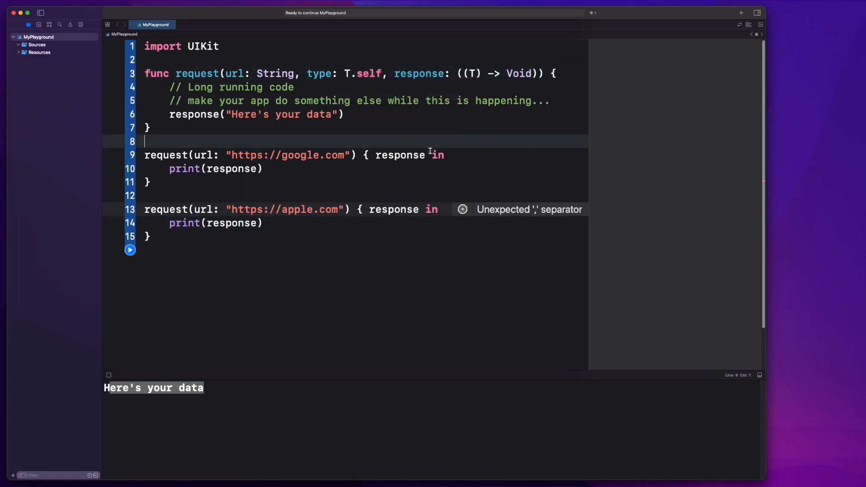
pyautogui.click(148, 128)
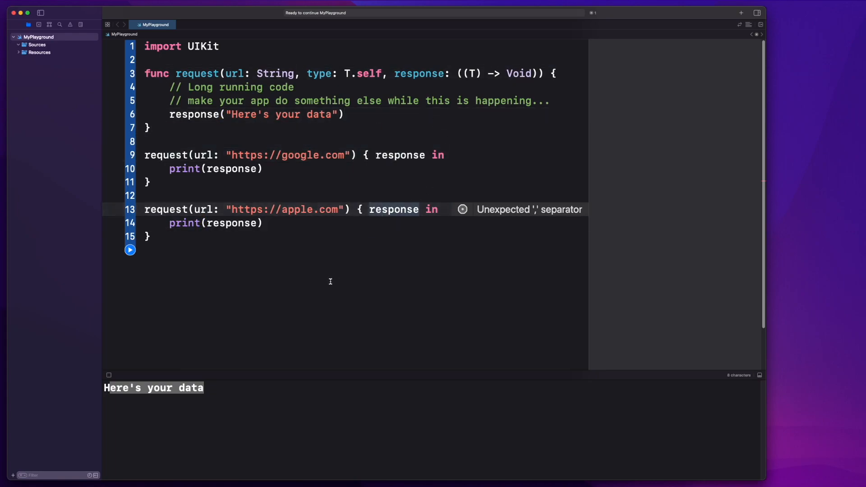
pyautogui.click(166, 250)
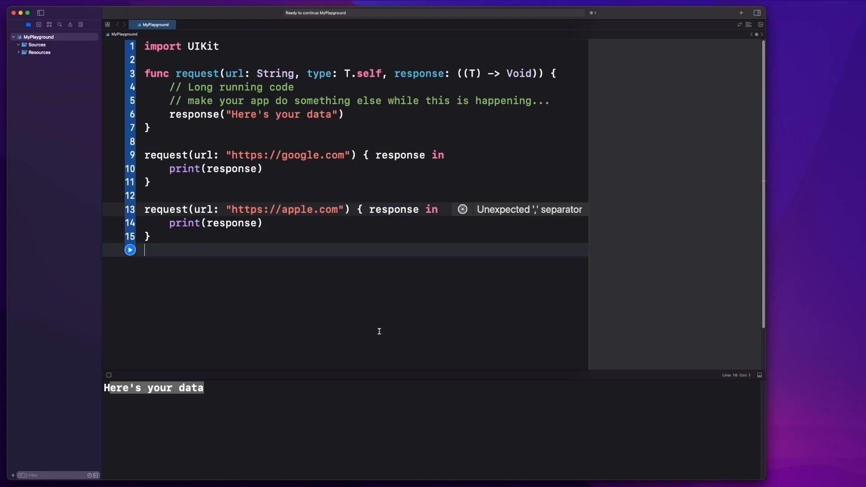
# Step: Declare struct MYJSON { let id: String } and pass type: MYJSON.self to the google call
pyautogui.write('struct M')
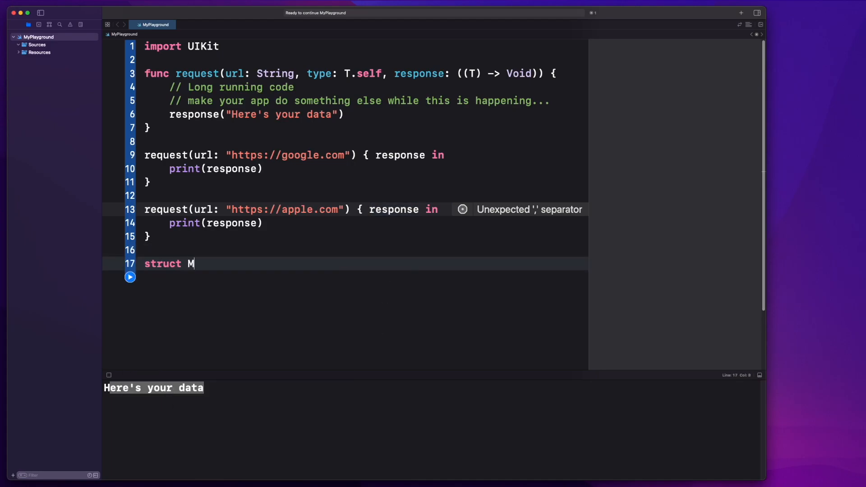
pyautogui.write('YJSON {')
pyautogui.write('let id: String')
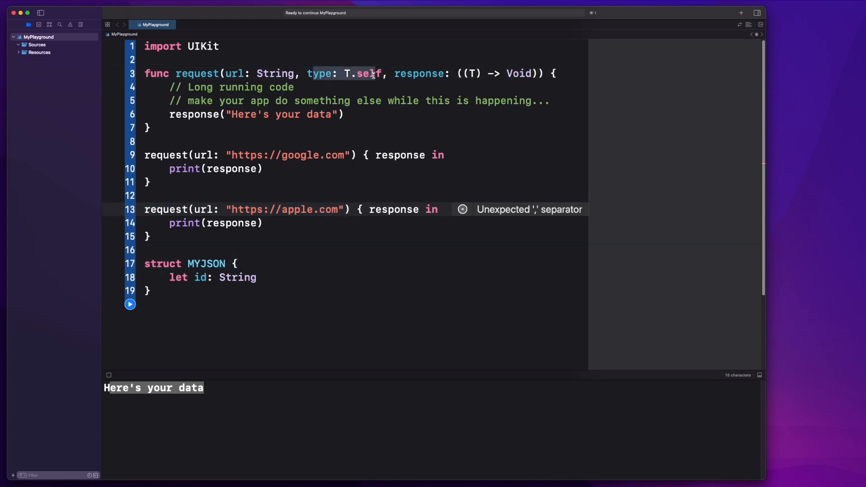
pyautogui.write(', type: MYJSON.')
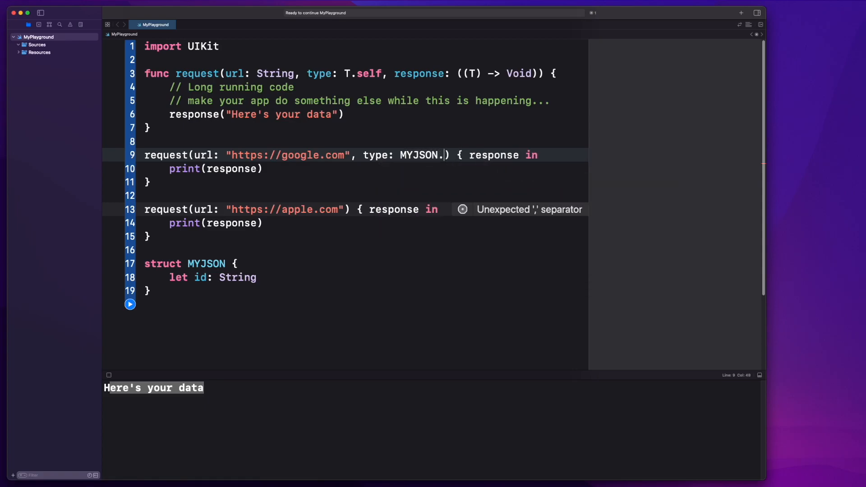
pyautogui.write('self')
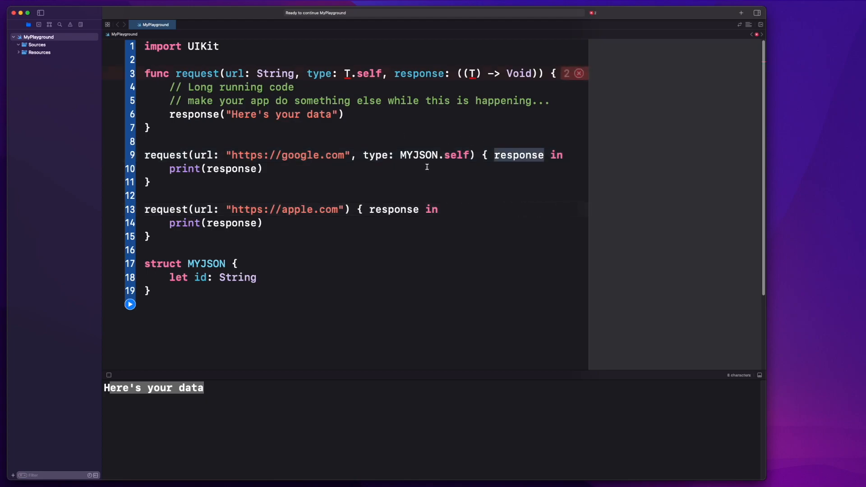
pyautogui.click(573, 74)
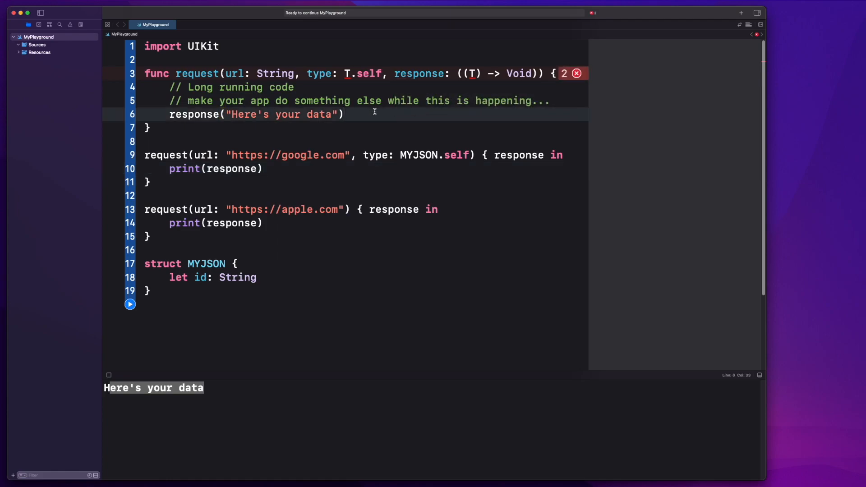
pyautogui.click(257, 276)
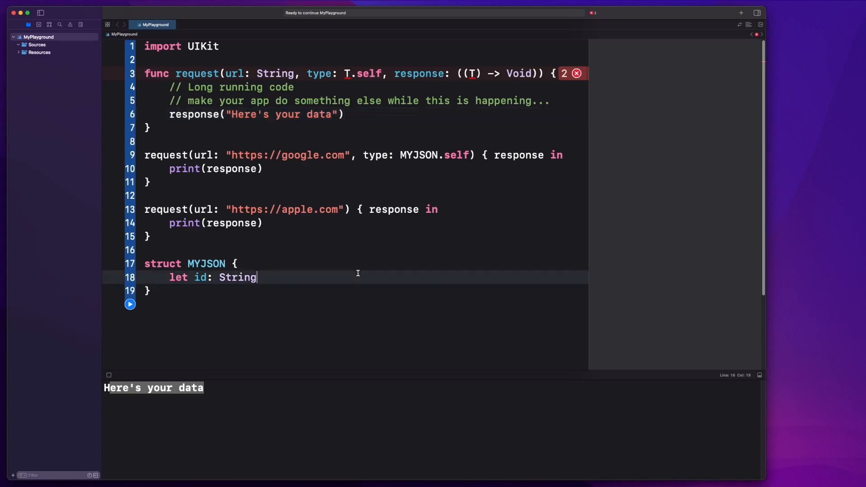